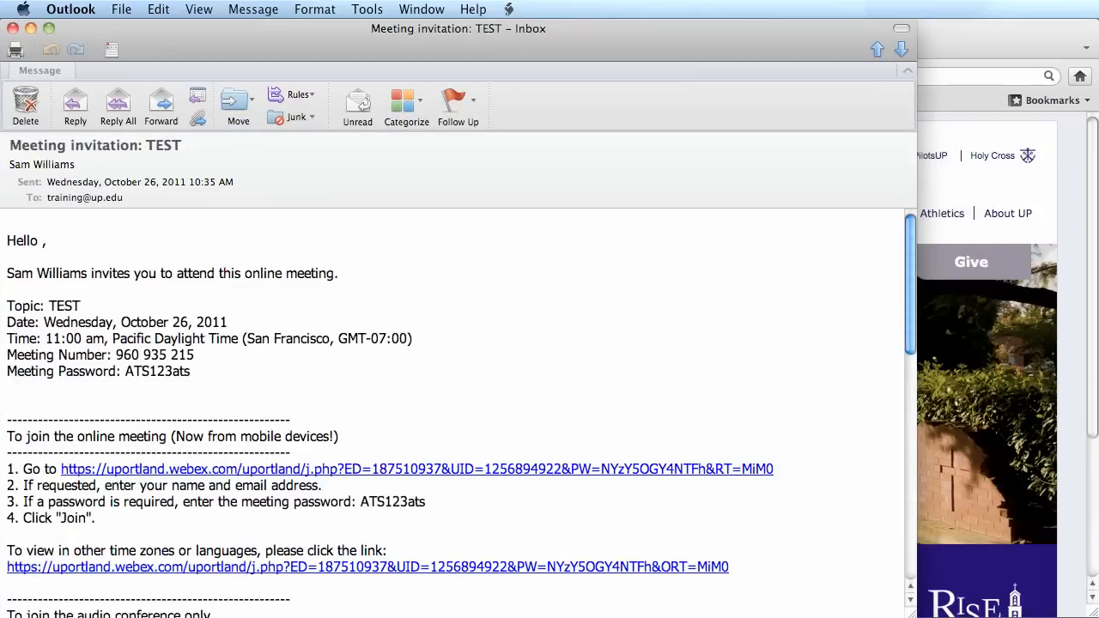
mouse_move(392, 268)
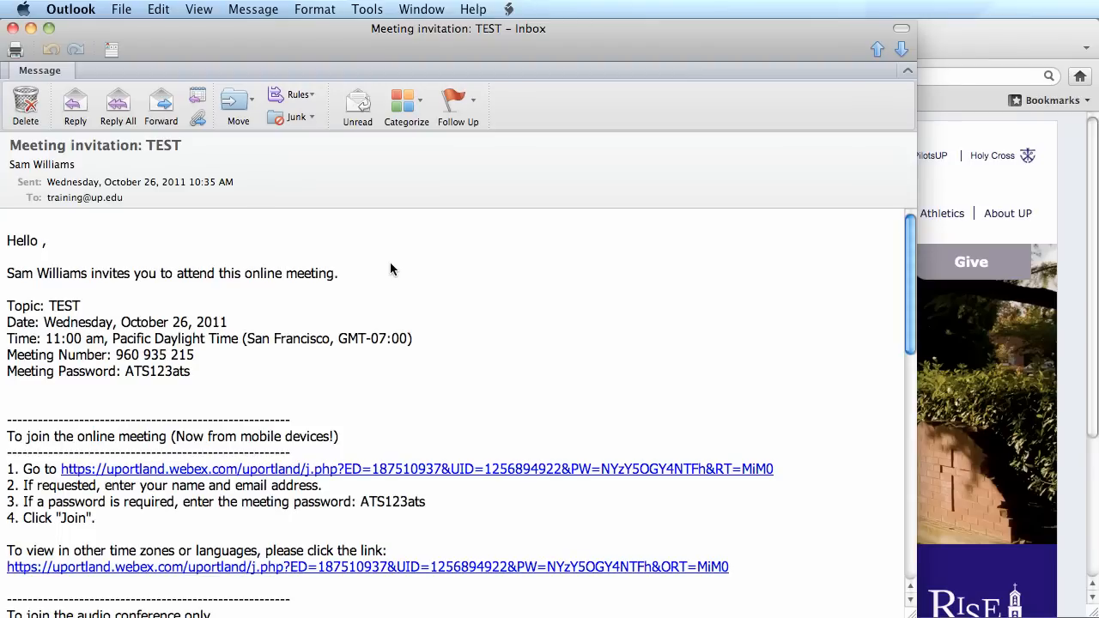
mouse_move(10, 323)
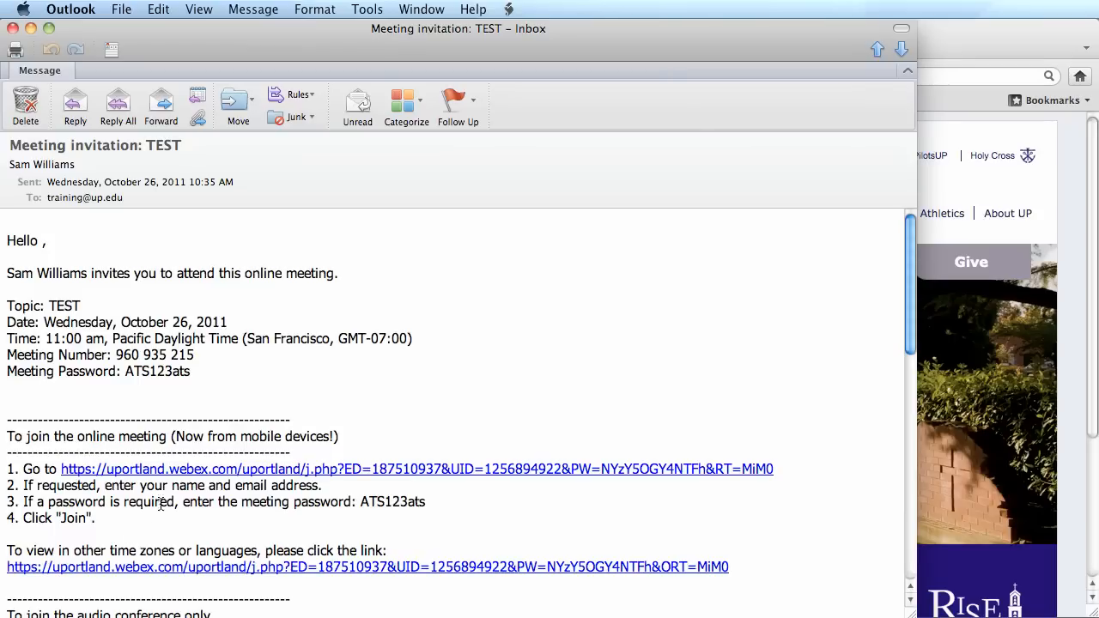
mouse_move(153, 478)
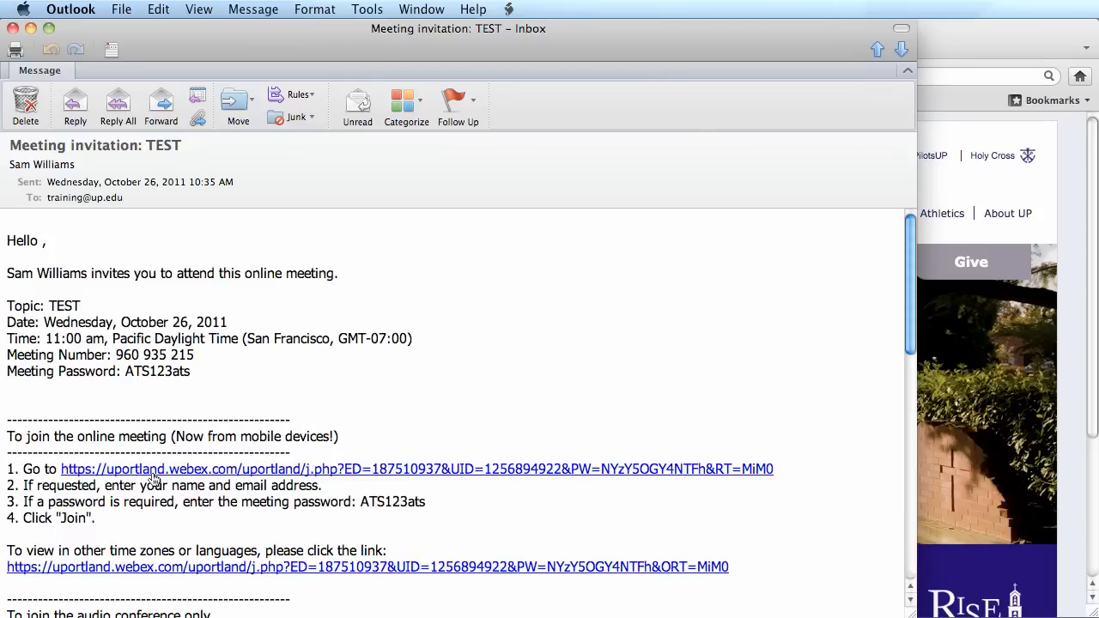
mouse_move(134, 468)
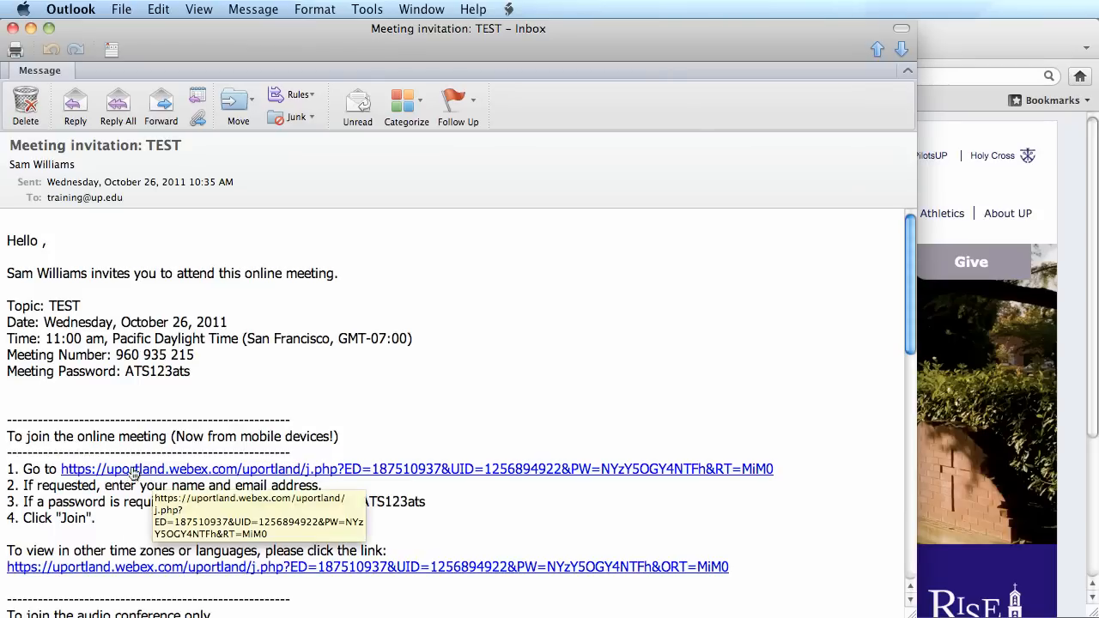
click(103, 469)
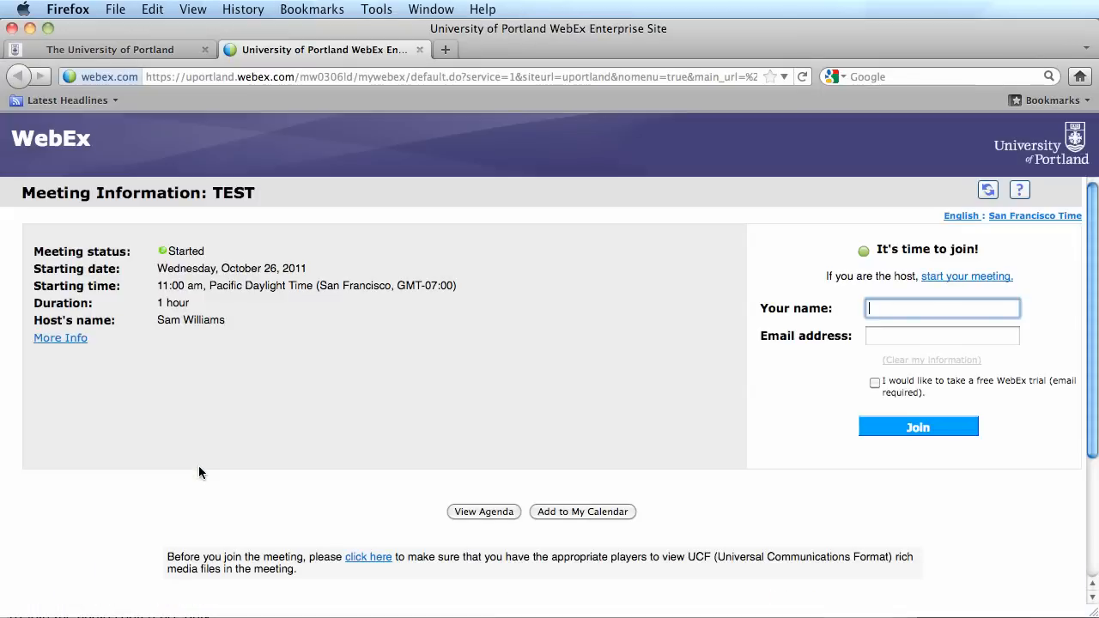
text(Sam Test)
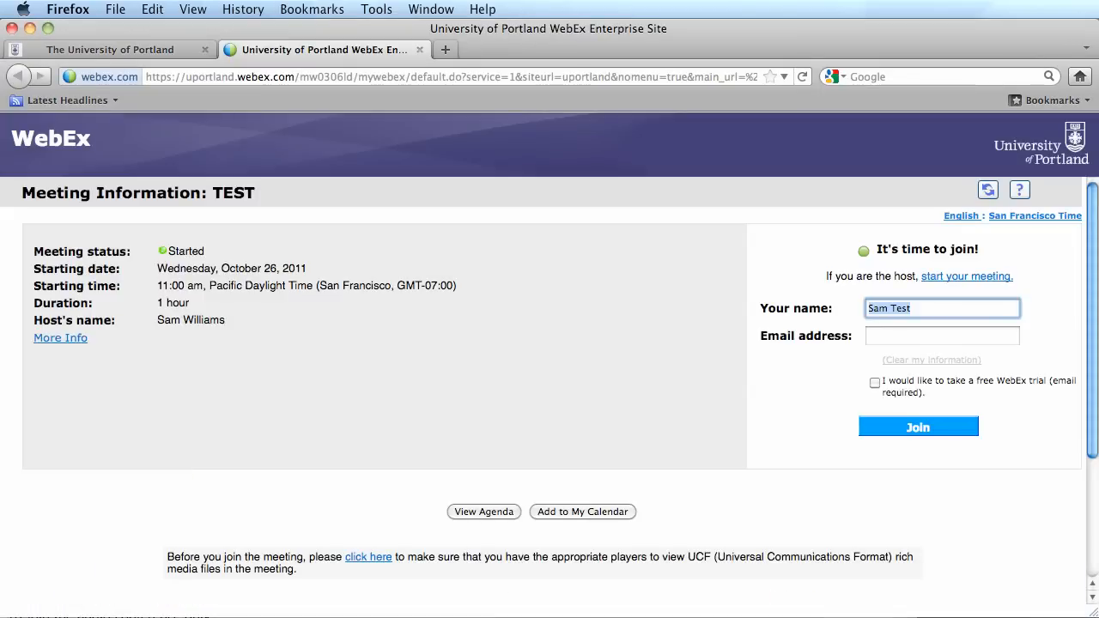
key(Backspace)
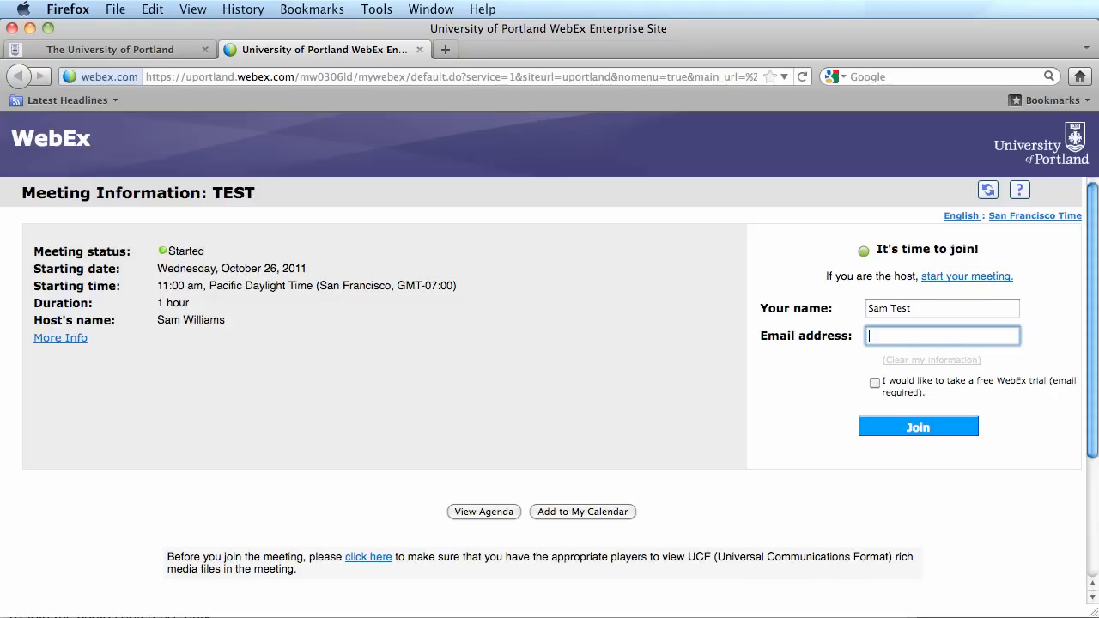
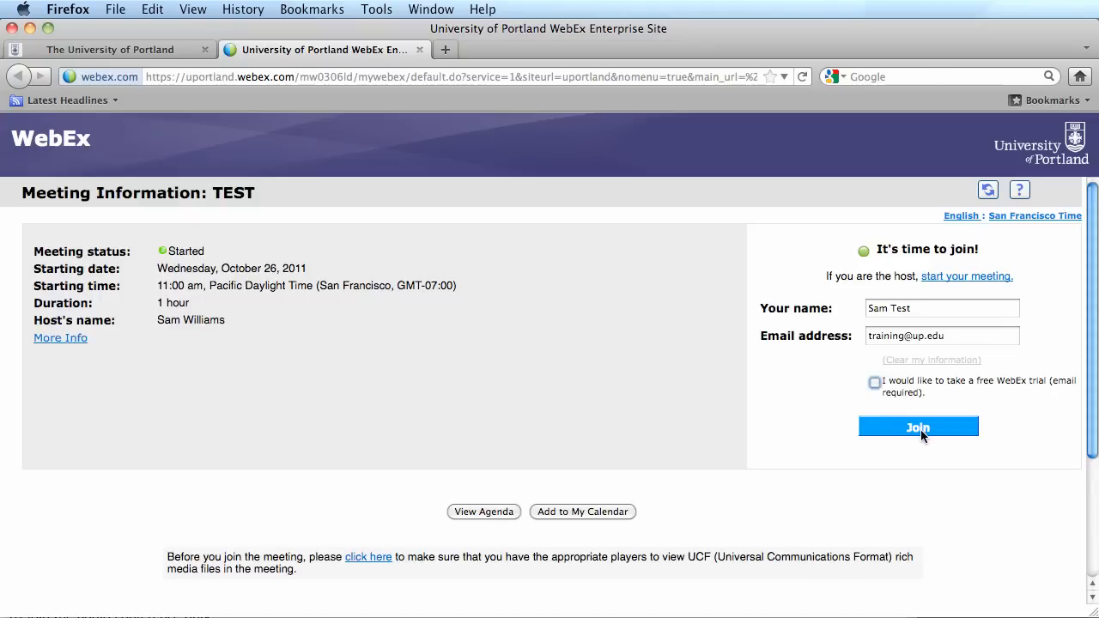
click(917, 426)
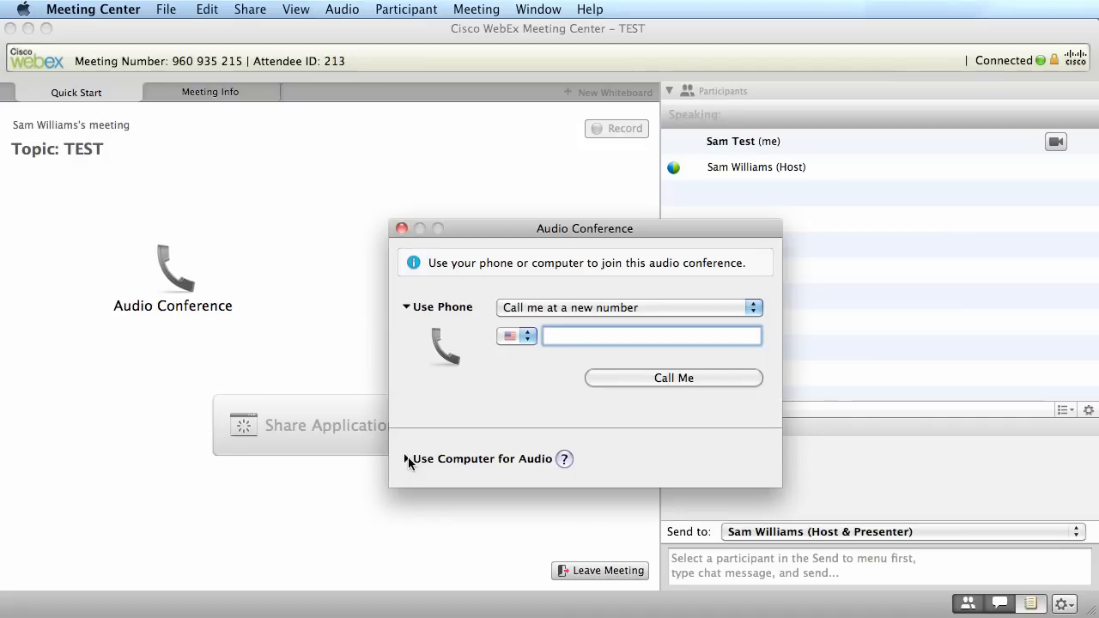
Step: Expand the Use Computer for Audio option in the Audio Conference dialog
click(651, 335)
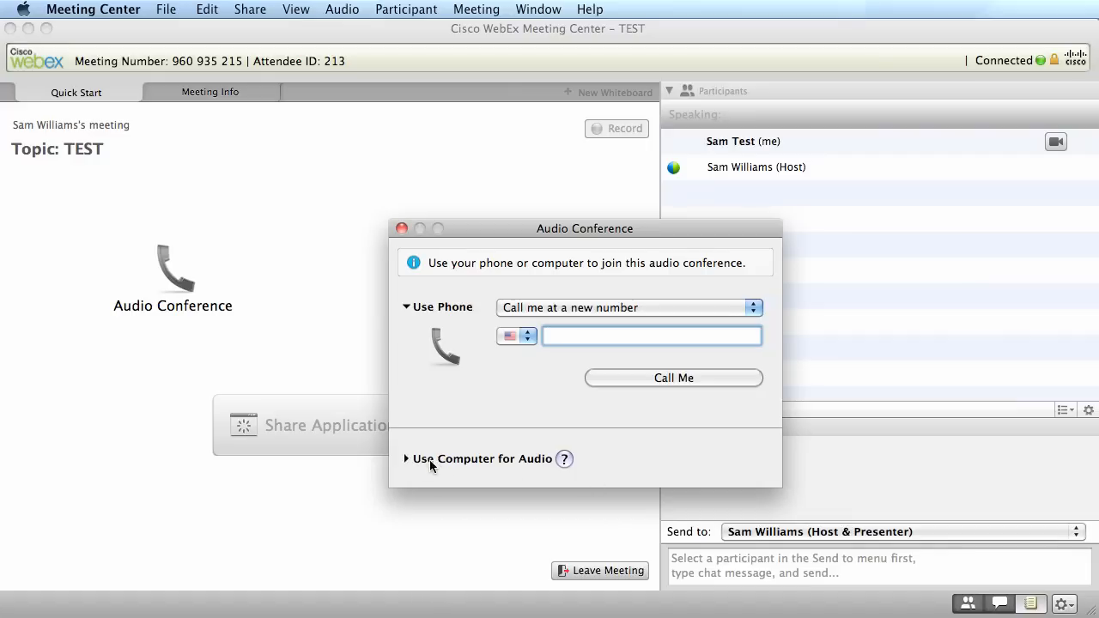
mouse_move(409, 467)
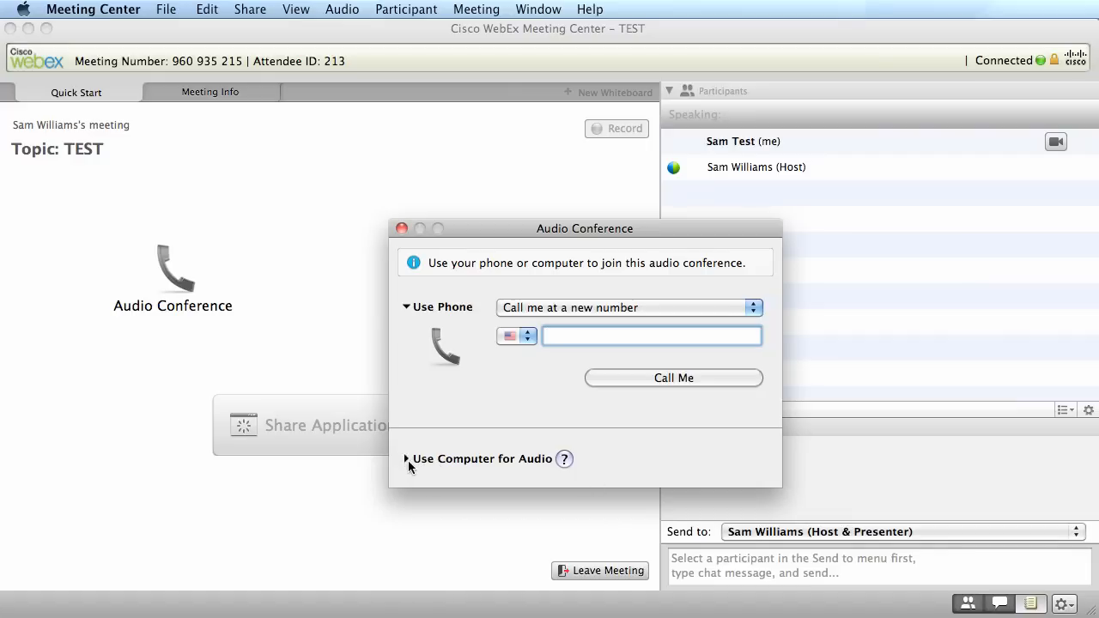
click(405, 459)
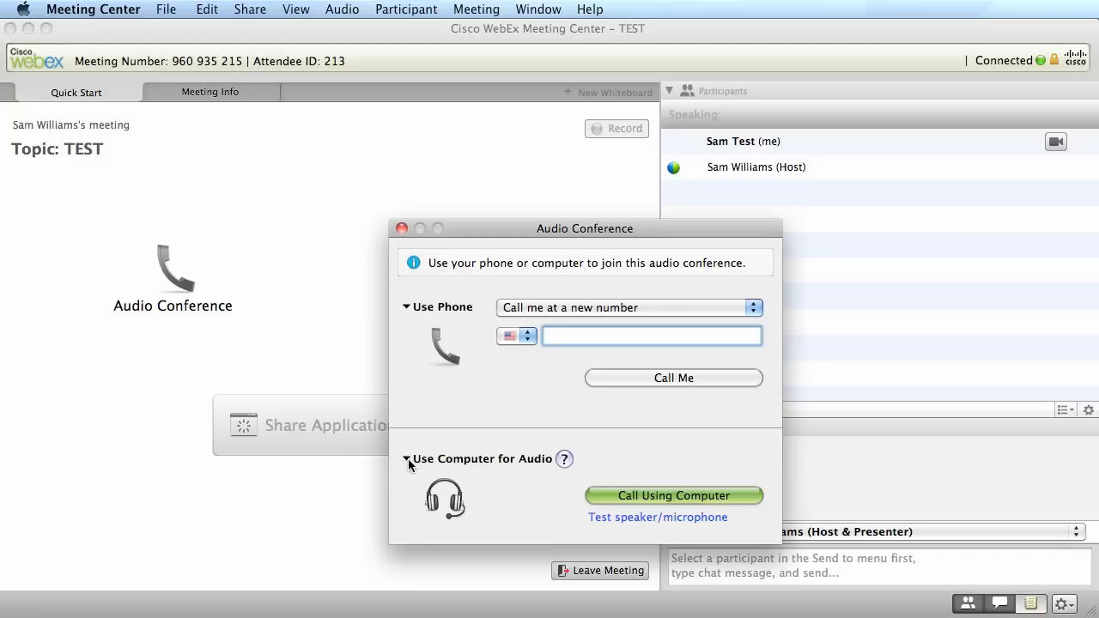
click(651, 334)
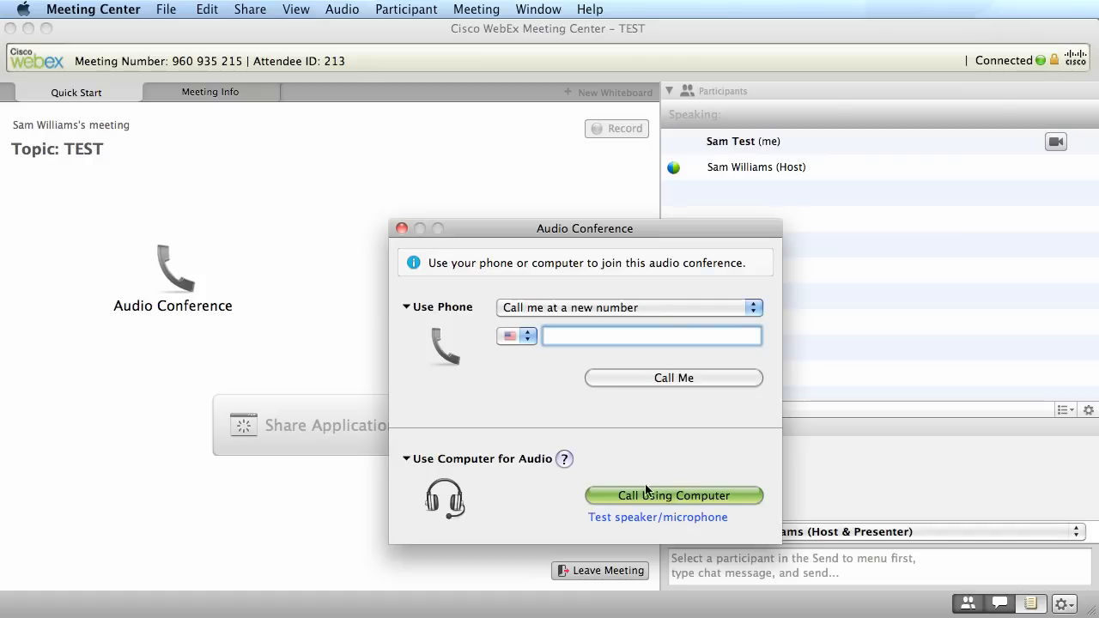
mouse_move(705, 502)
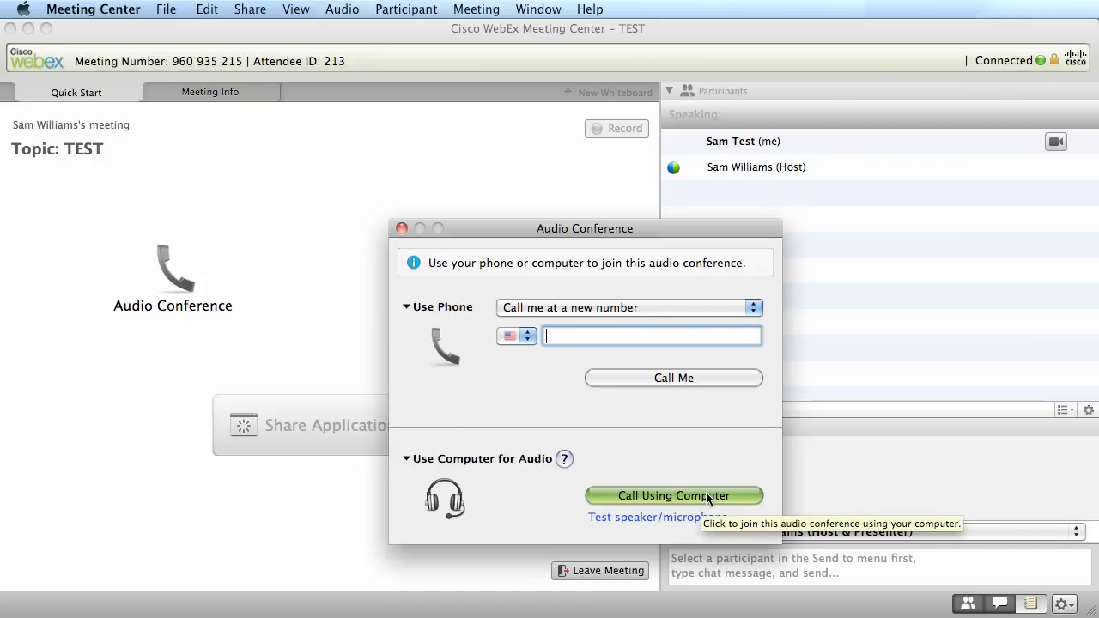
mouse_move(658, 517)
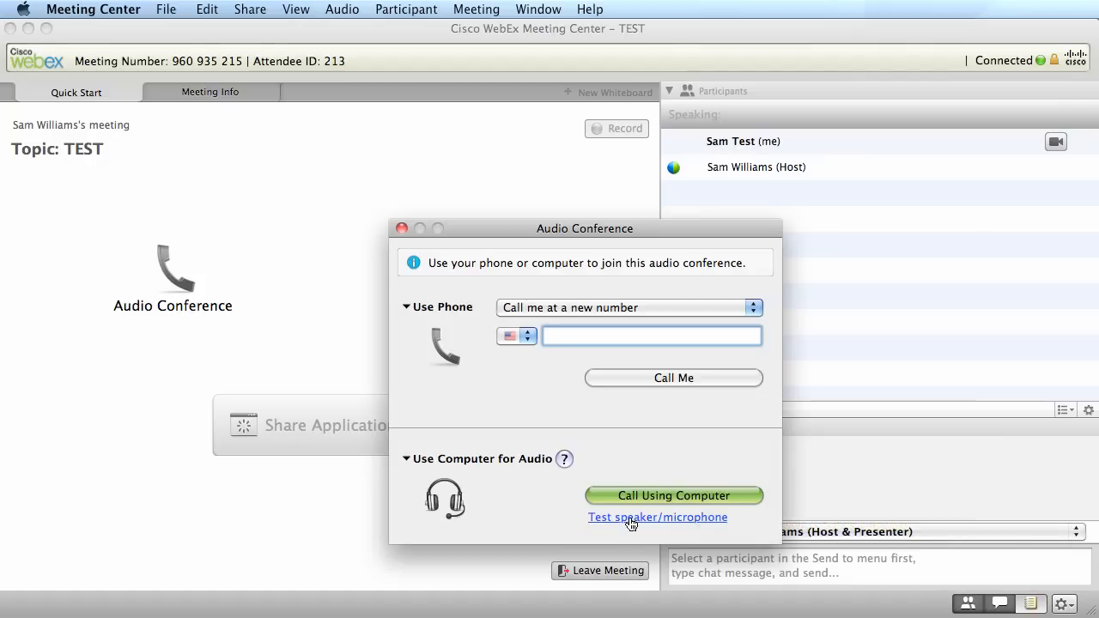
Step: In the audio test, choose Unknown USB Audio Device as both speaker and microphone
click(656, 517)
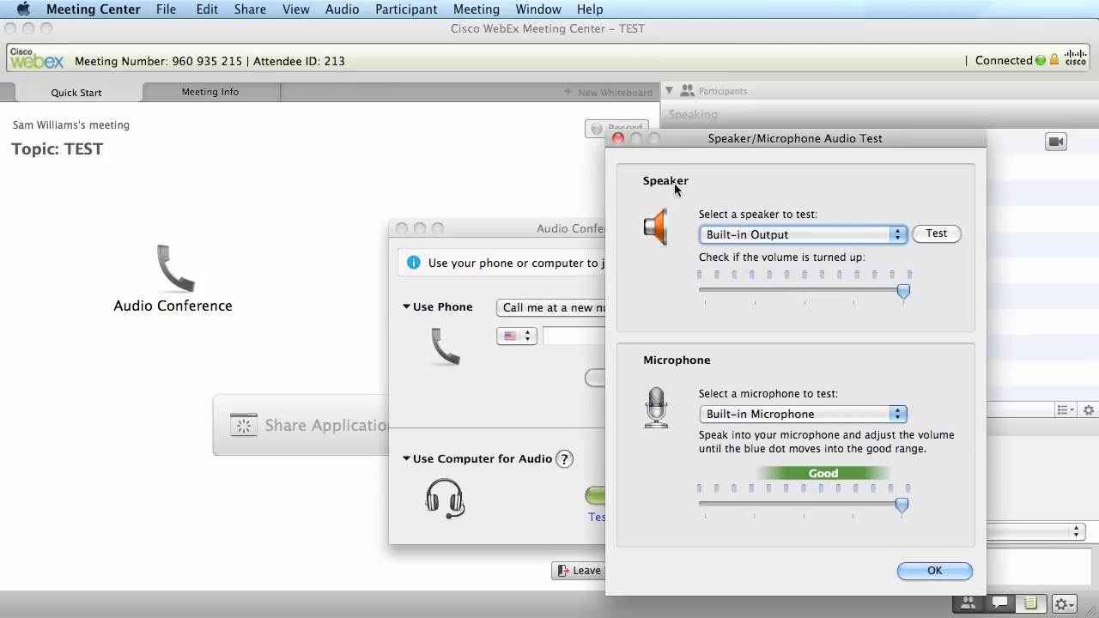
mouse_move(744, 251)
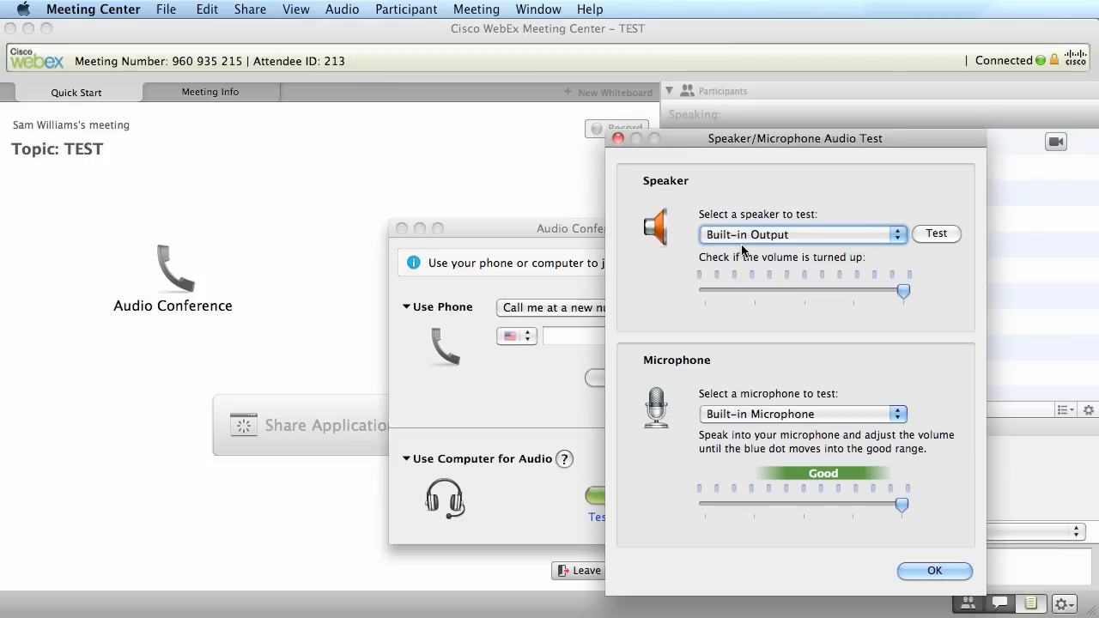
click(799, 233)
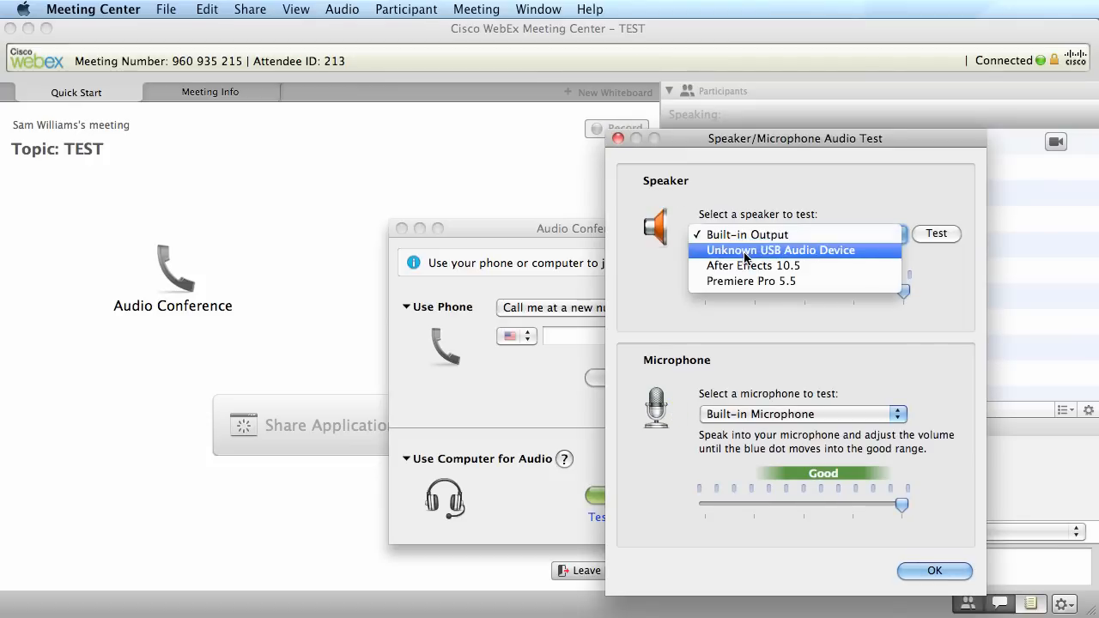
click(781, 251)
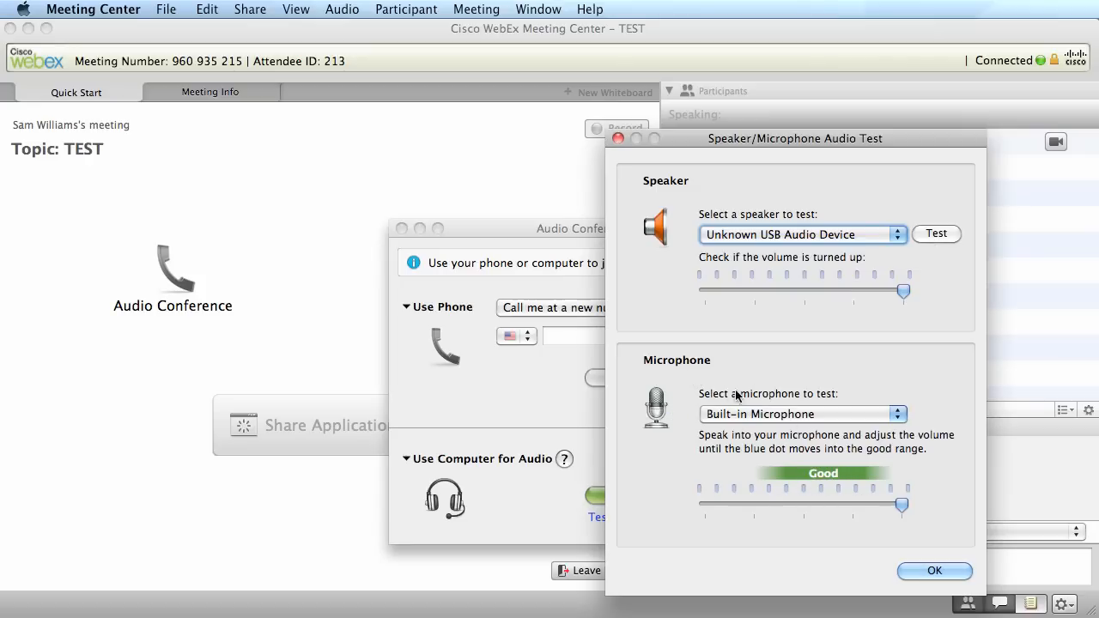
click(802, 414)
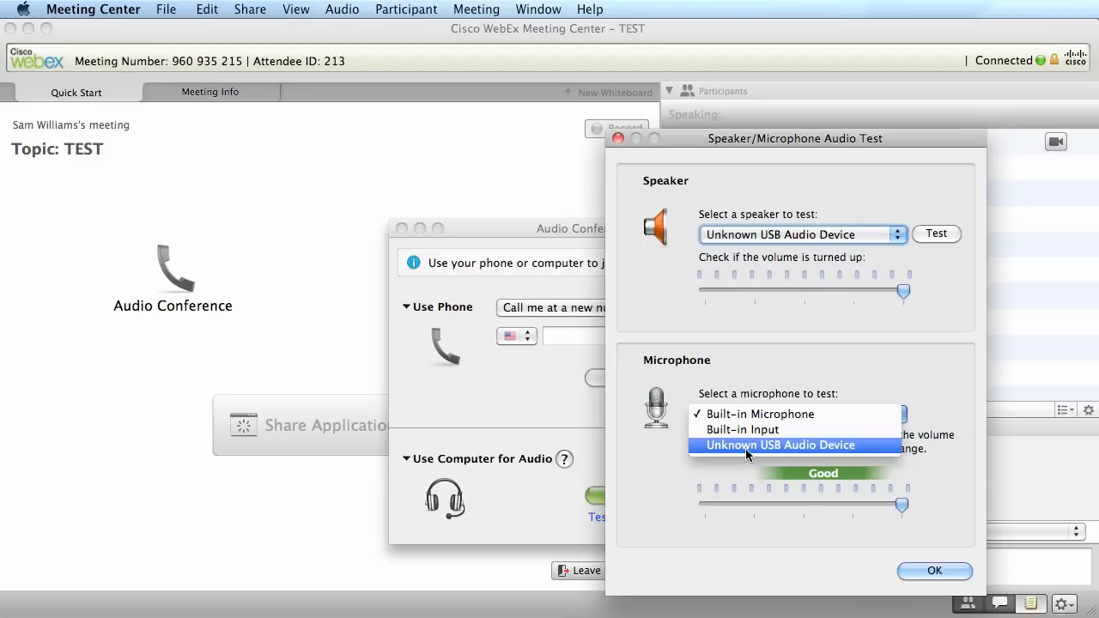
click(780, 445)
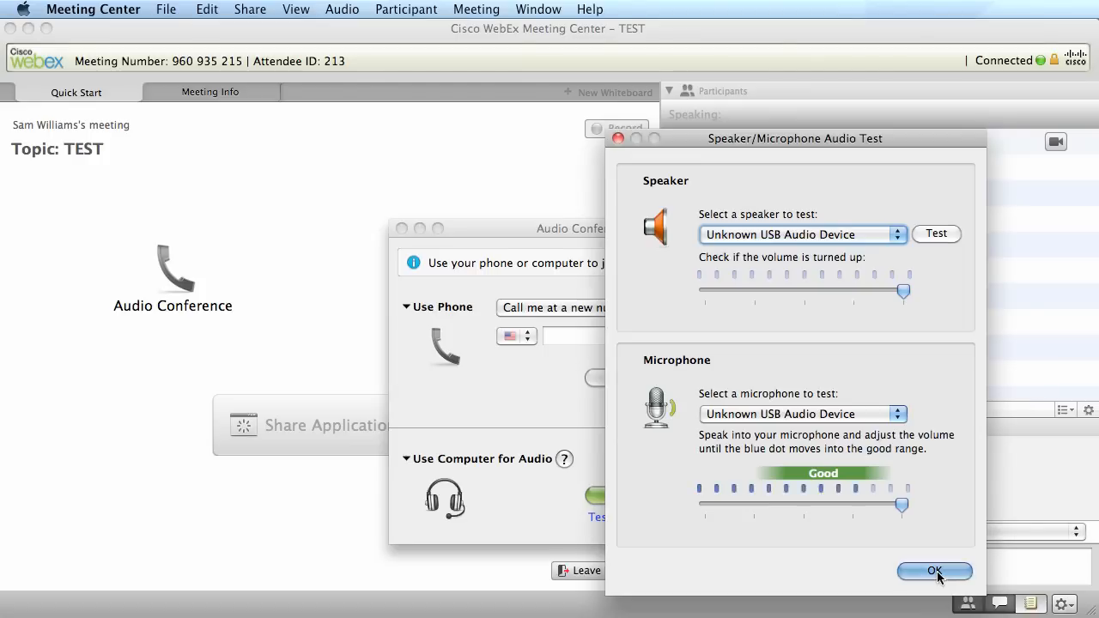
Step: Accept the audio devices and join the audio conference via Call Using Computer
click(934, 571)
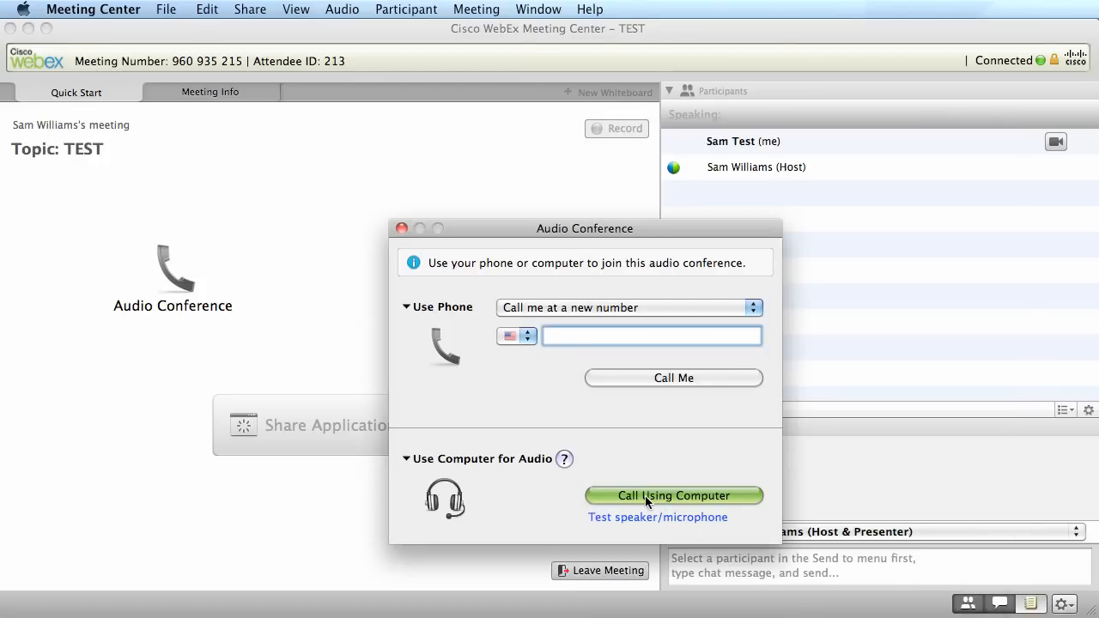
click(673, 495)
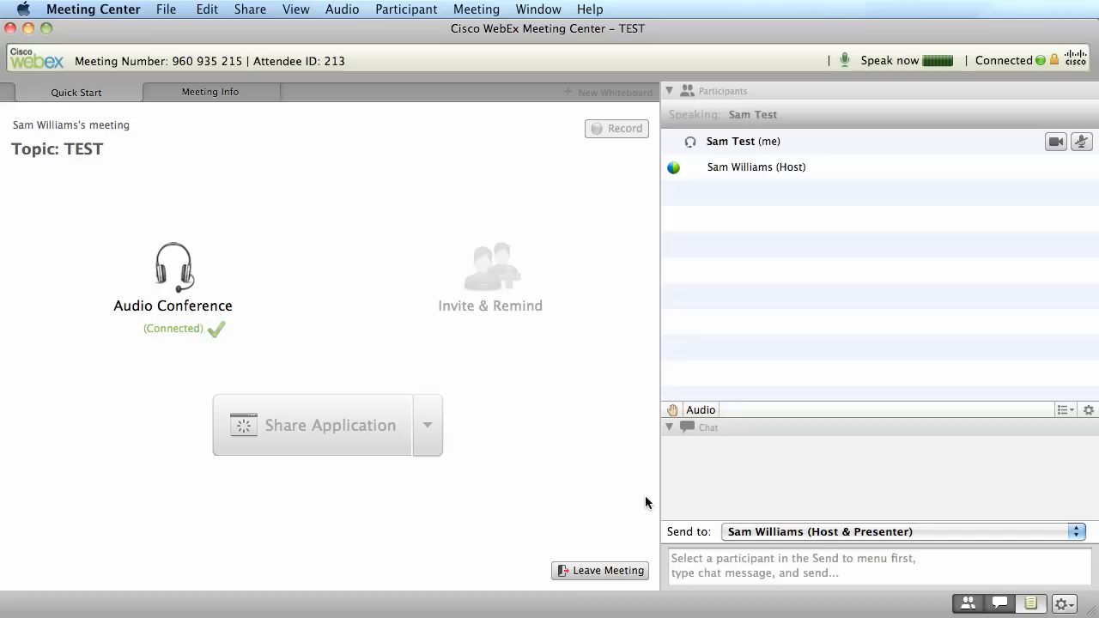
mouse_move(615, 454)
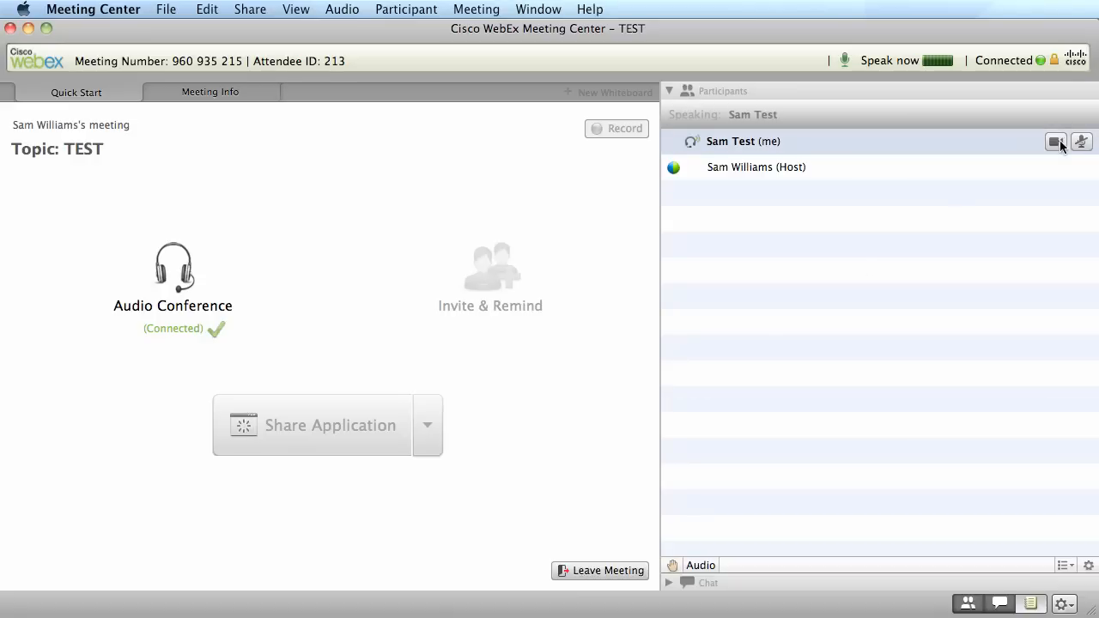
mouse_move(1057, 141)
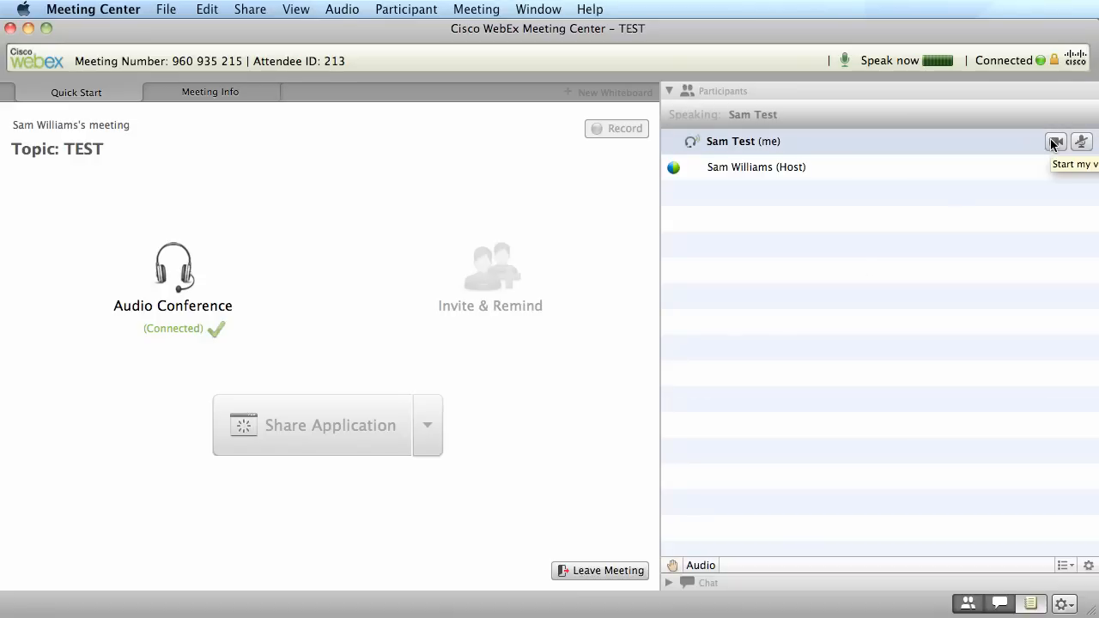
mouse_move(1082, 141)
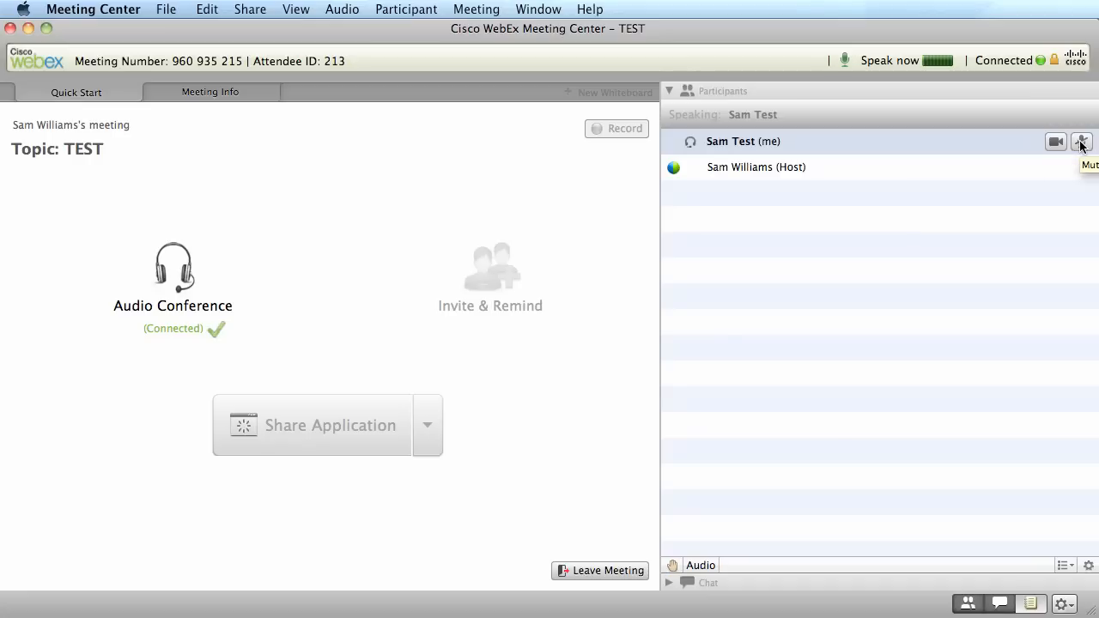
click(1082, 141)
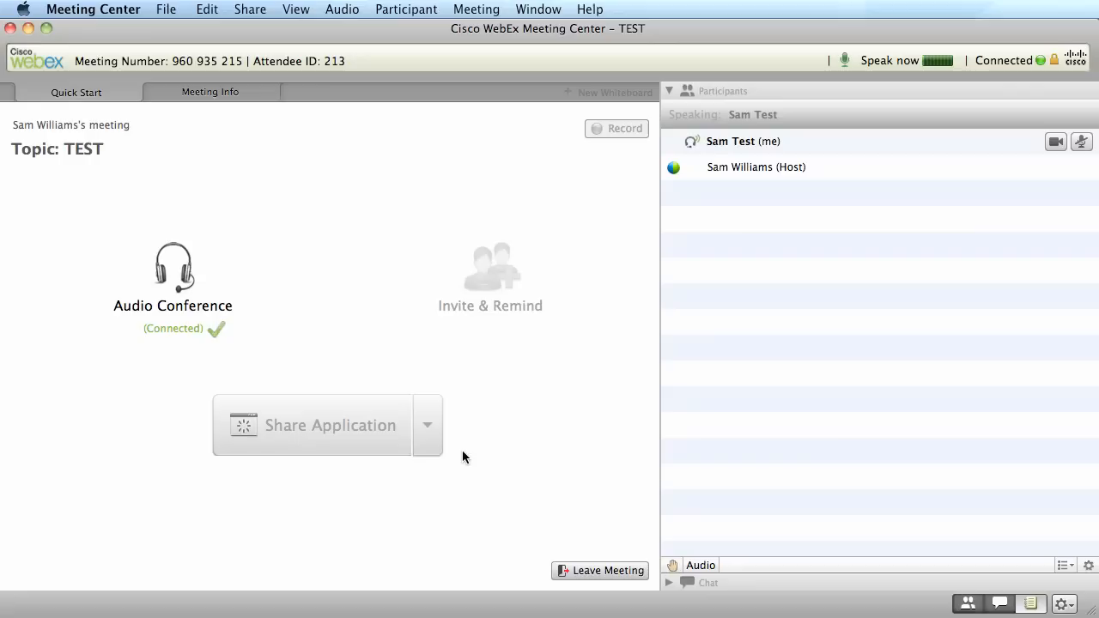
mouse_move(226, 402)
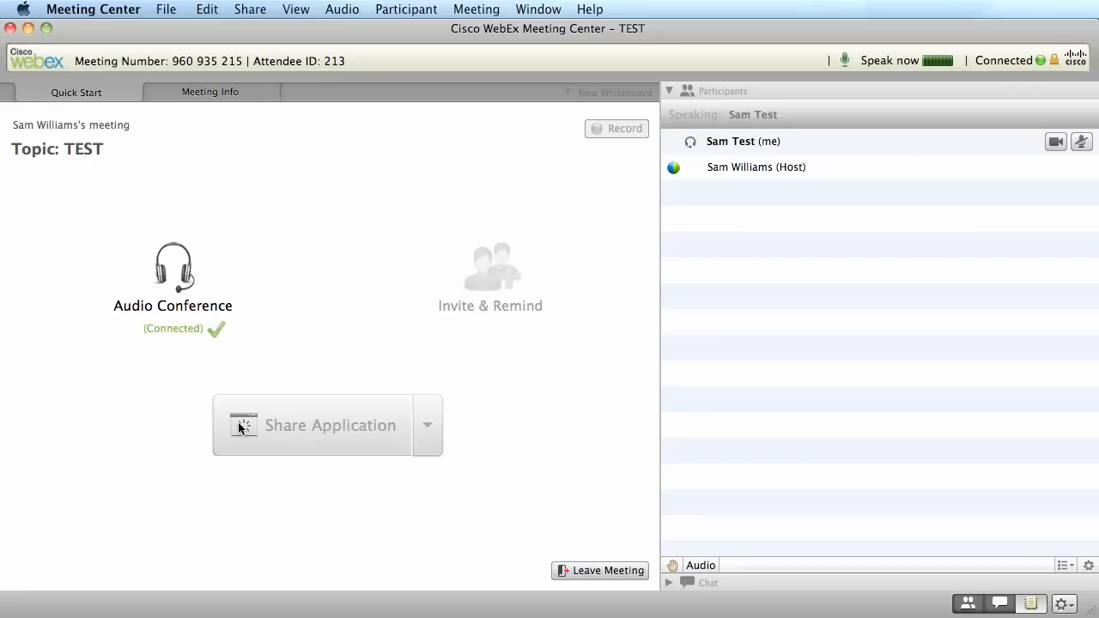
mouse_move(326, 531)
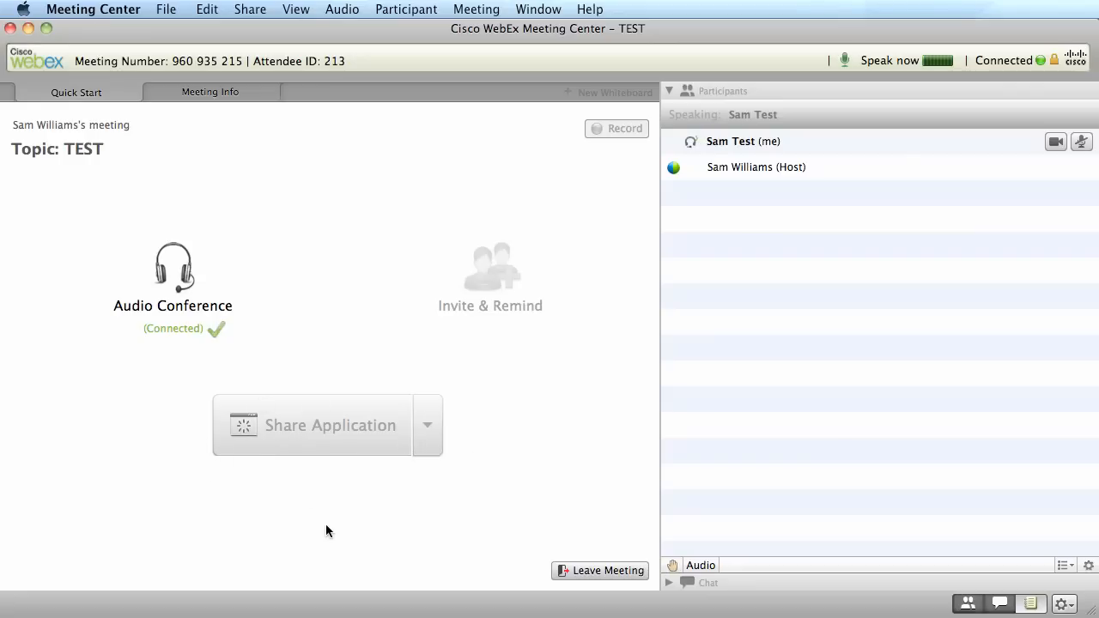
mouse_move(200, 258)
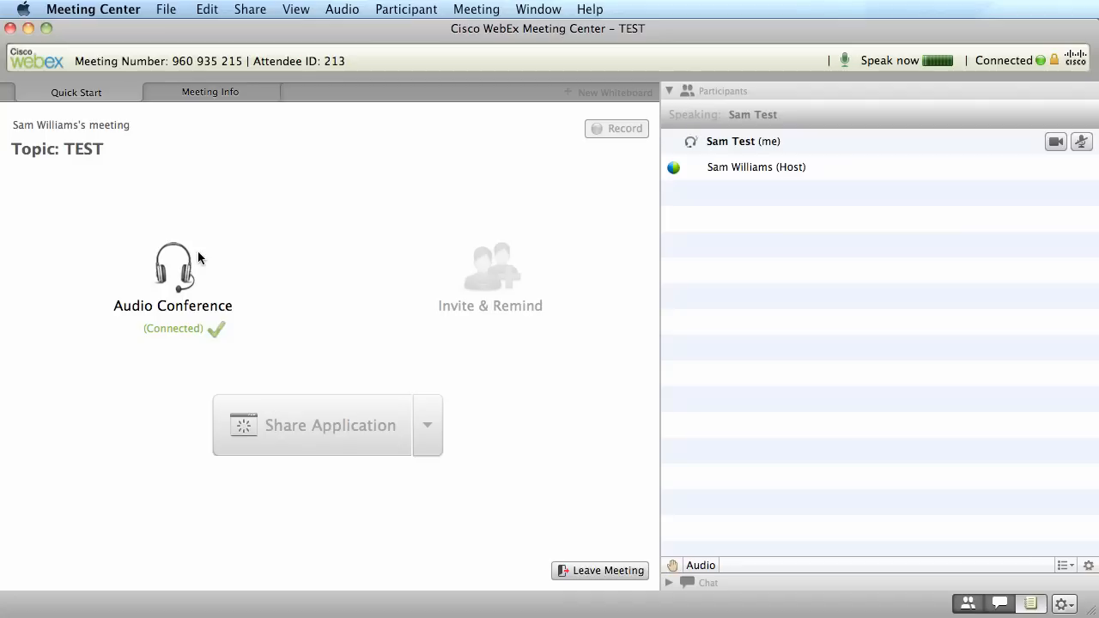
mouse_move(10, 36)
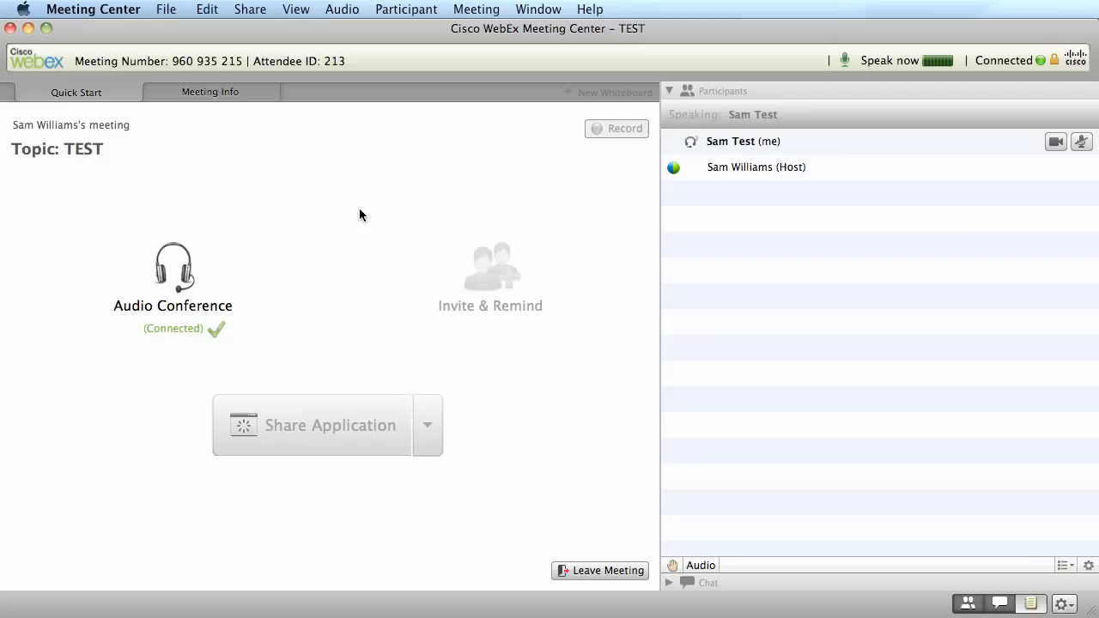
mouse_move(988, 32)
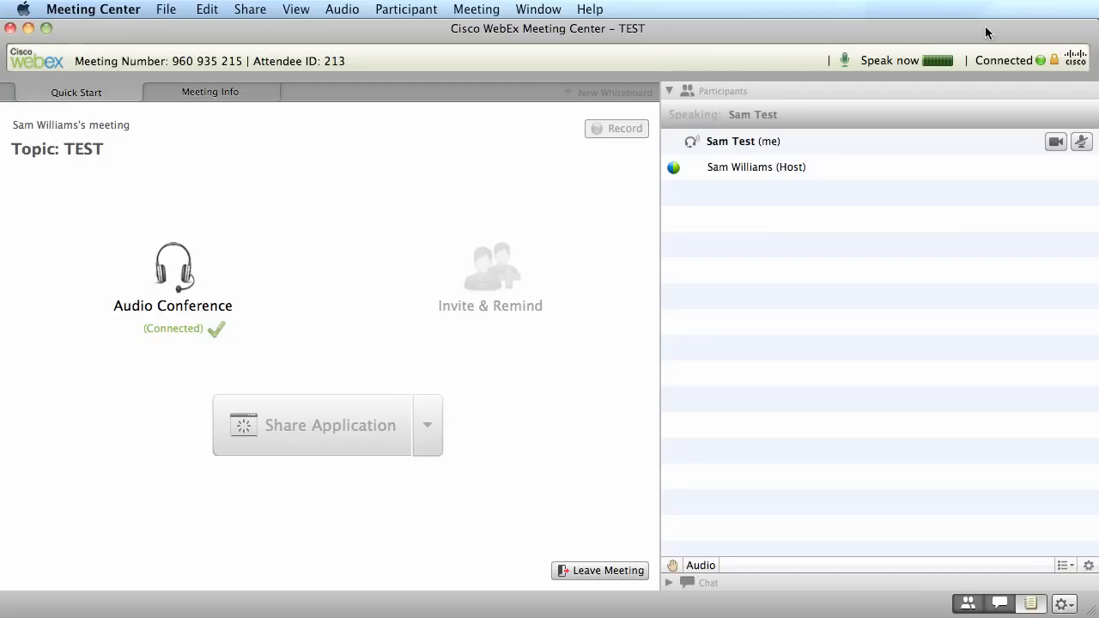